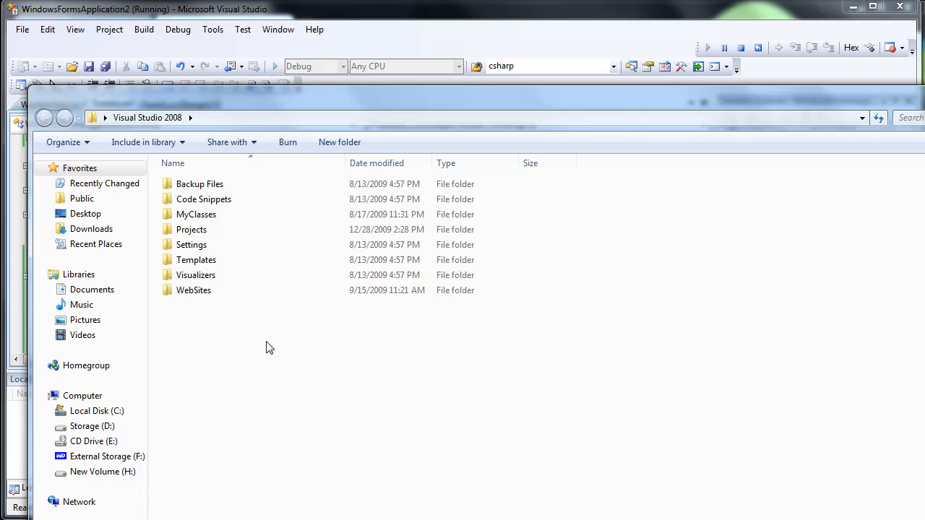
Step: Navigate into Projects > WindowsFormsApplication2 > WindowsFormsApplication2 > bin > Debug output folder
{"action": "double_click", "coordinate": [192, 229]}
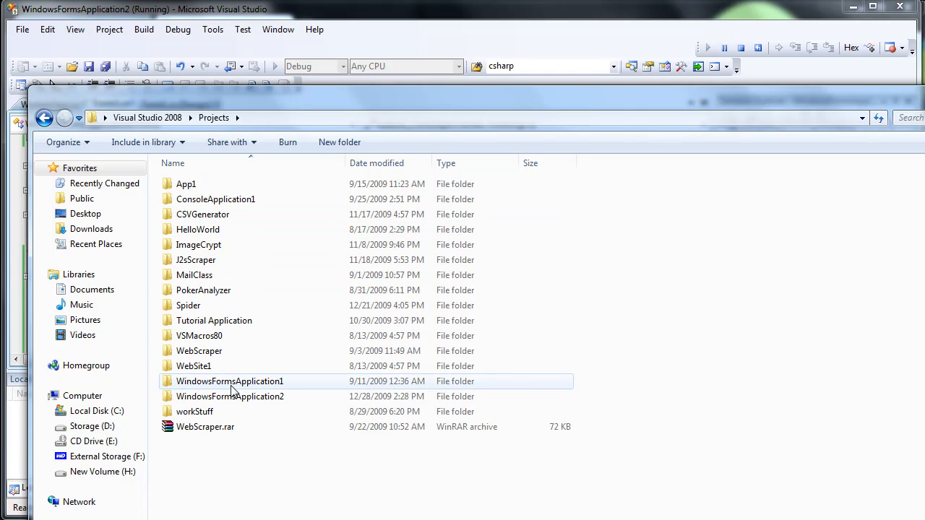
{"action": "double_click", "coordinate": [229, 396]}
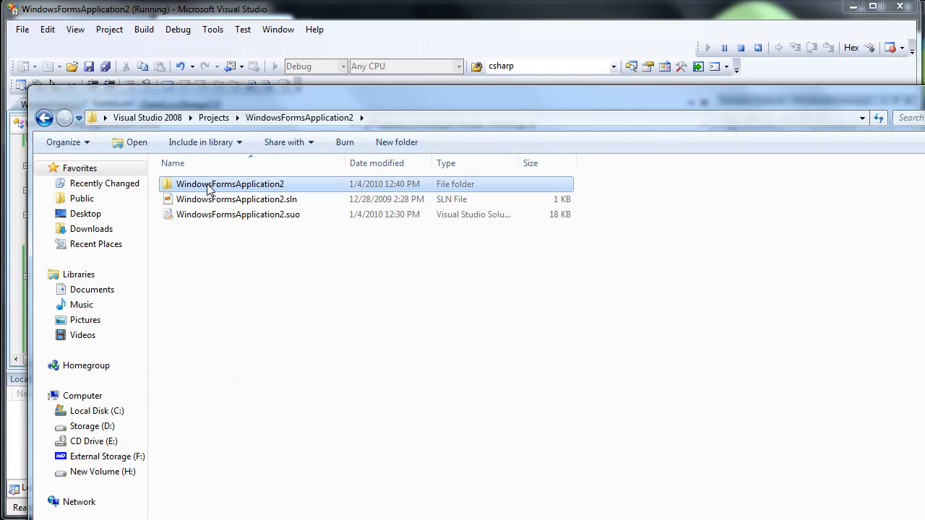
{"action": "double_click", "coordinate": [230, 184]}
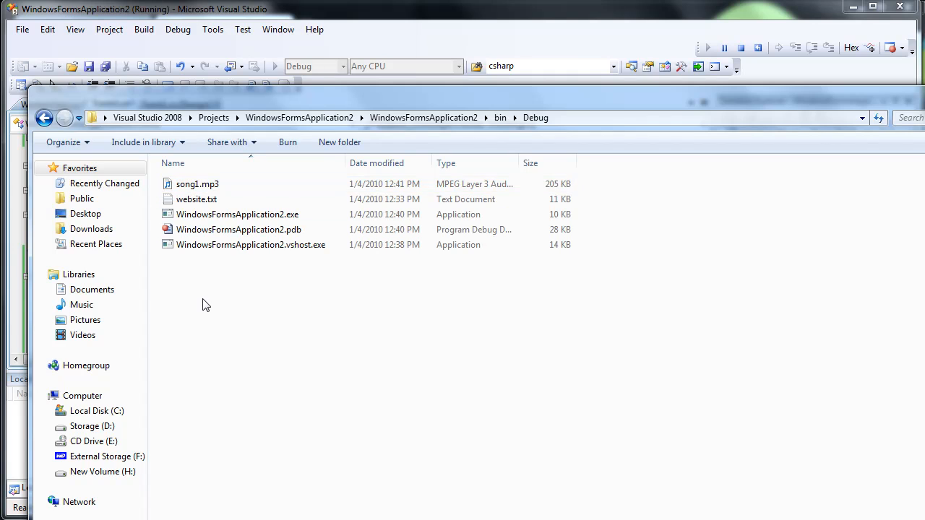
{"action": "right_click", "coordinate": [206, 303]}
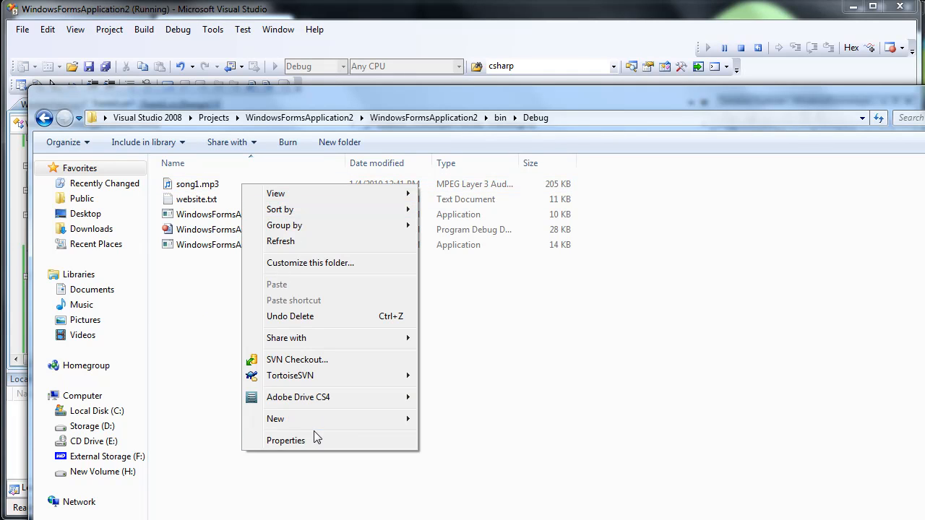
{"action": "left_click", "coordinate": [285, 440]}
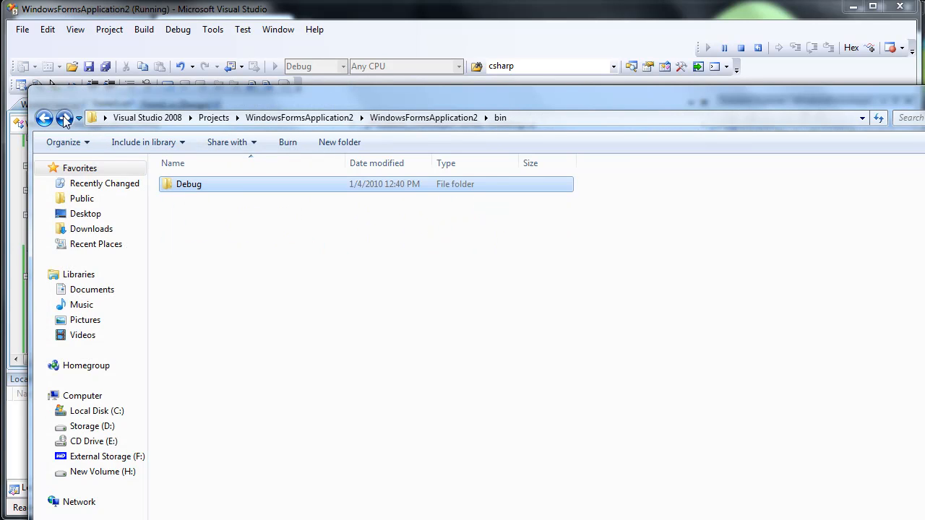
{"action": "double_click", "coordinate": [189, 183]}
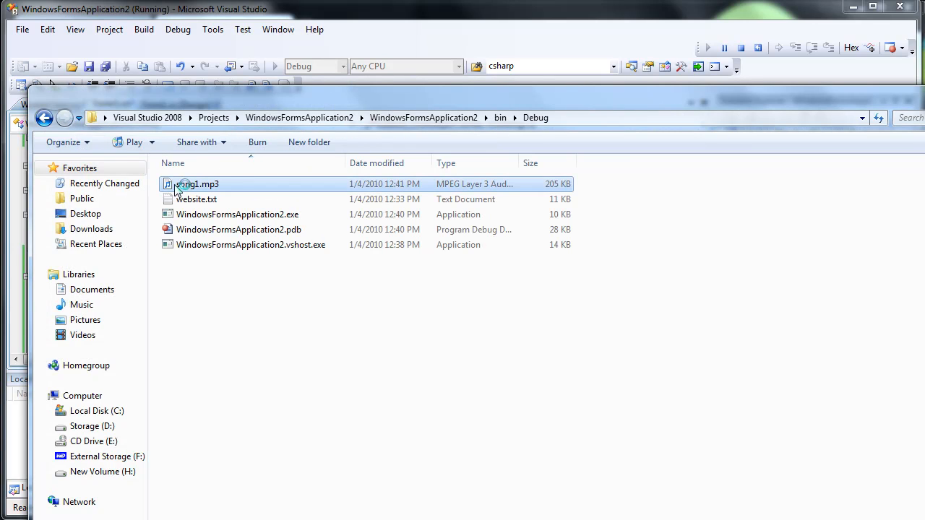
Step: View the properties of the downloaded song1.mp3 and dismiss the dialog
{"action": "right_click", "coordinate": [197, 185]}
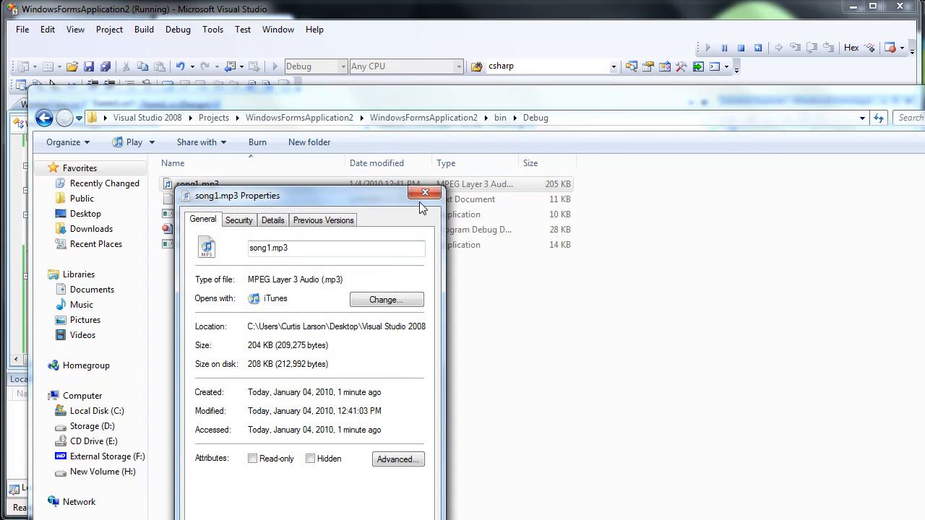
{"action": "left_click", "coordinate": [425, 193]}
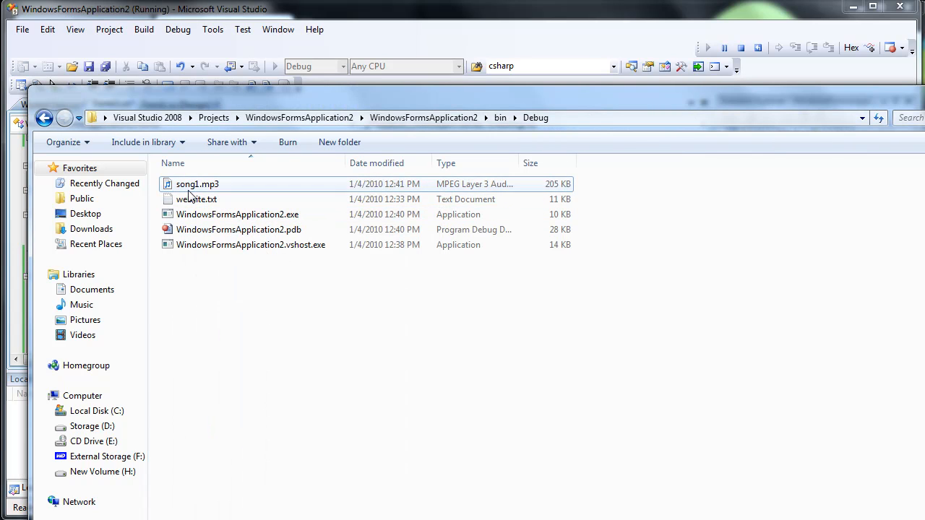
Step: Stop debugging and place the caret inside button1_Click in Form1.cs
{"action": "left_click", "coordinate": [197, 184]}
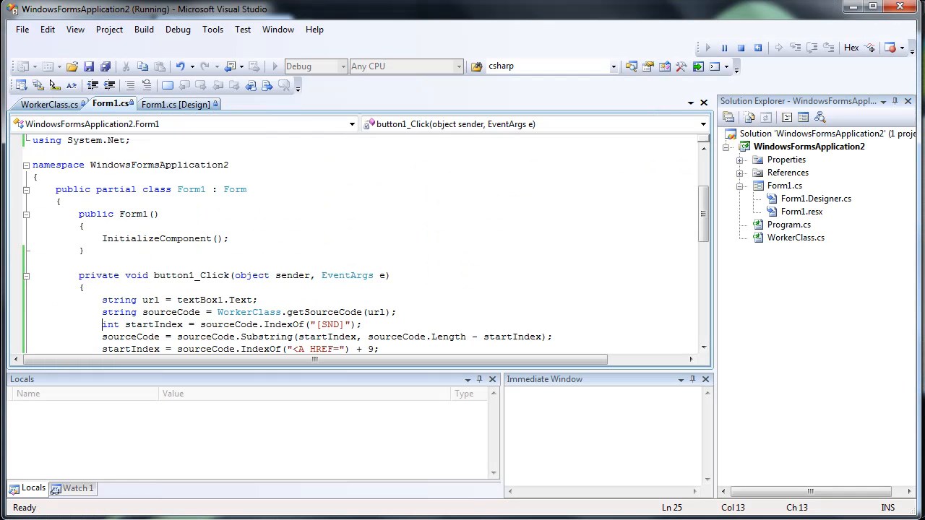
{"action": "left_click", "coordinate": [177, 312]}
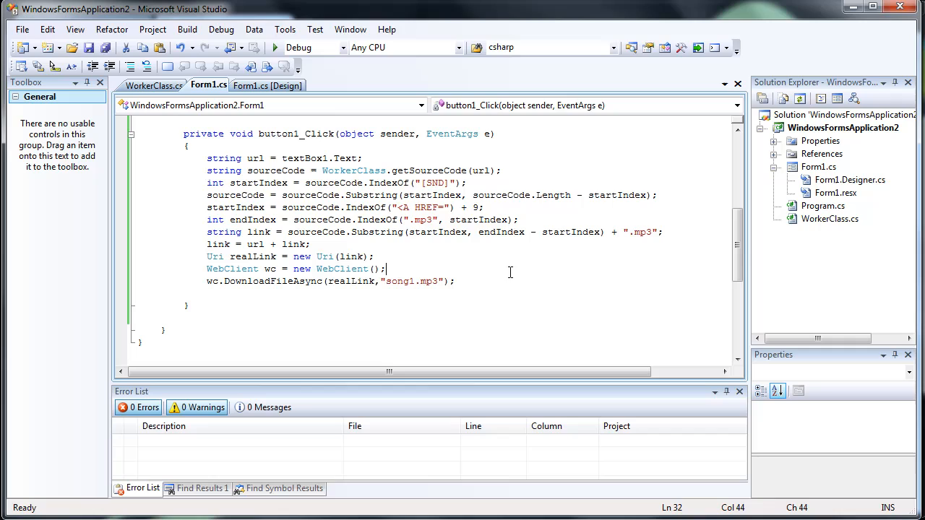
{"action": "left_click", "coordinate": [307, 244]}
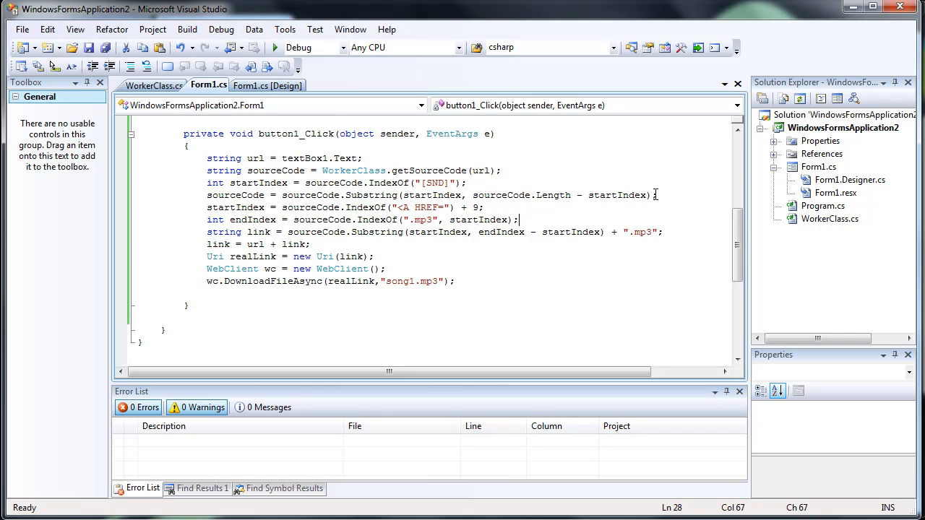
Step: Write while(sourceCode.IndexOf("<A HREF=") != -1) with an opening brace above the link-extraction lines
{"action": "type", "text": "while(sourceCode.IndexOf("}
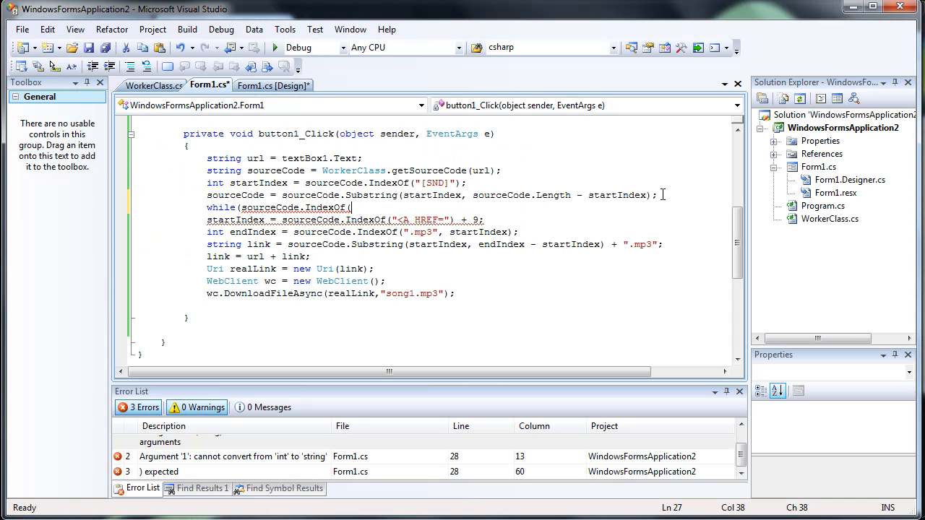
{"action": "type", "text": "<A HREF"}
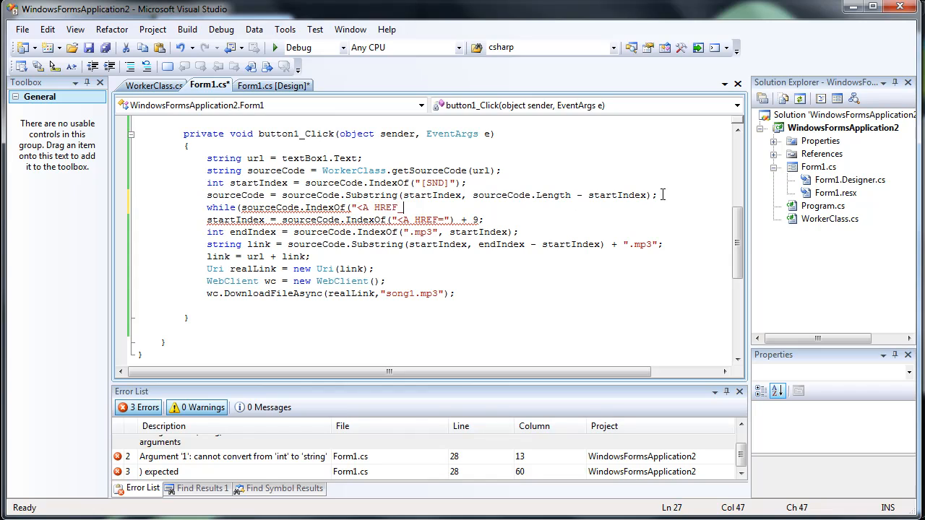
{"action": "type", "text": "\" !="}
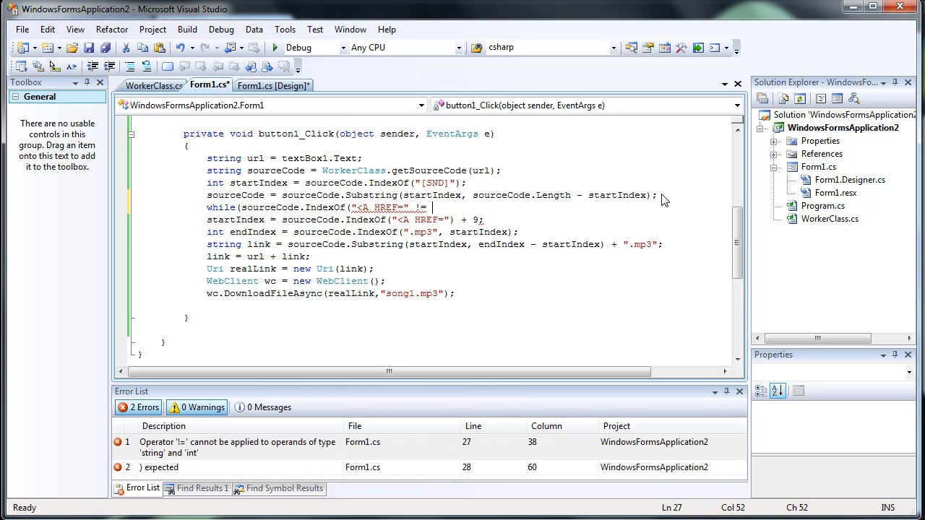
{"action": "type", "text": "-1))"}
{"action": "type", "text": "{"}
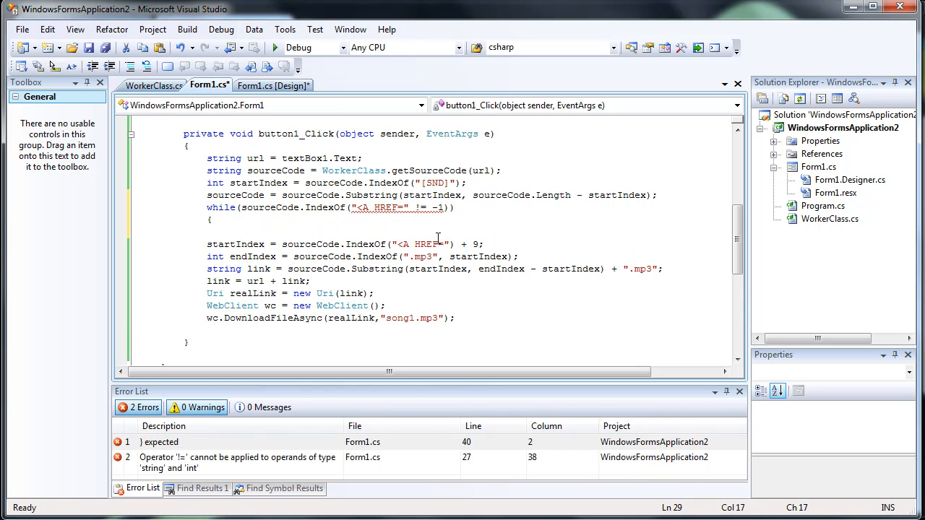
{"action": "mouse_move", "coordinate": [375, 207]}
{"action": "type", "text": ")"}
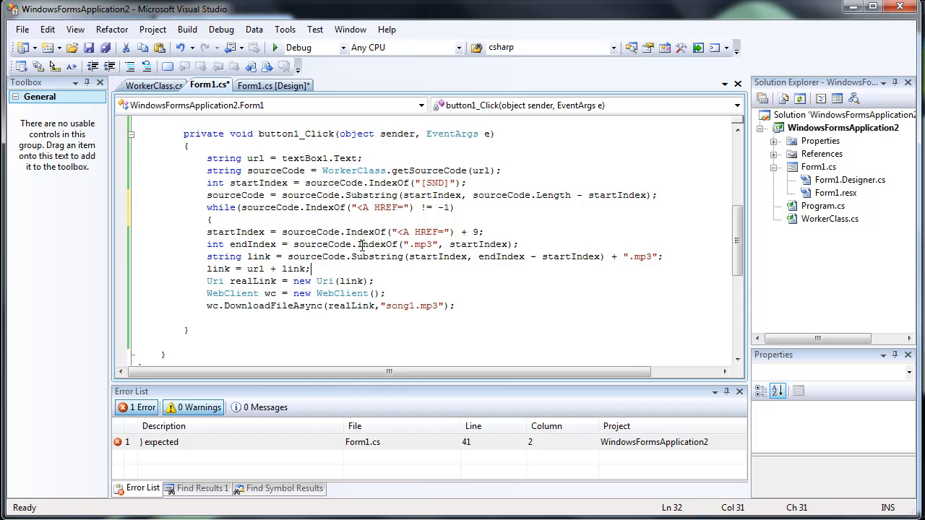
{"action": "scroll", "scroll_direction": "up", "scroll_amount": 3}
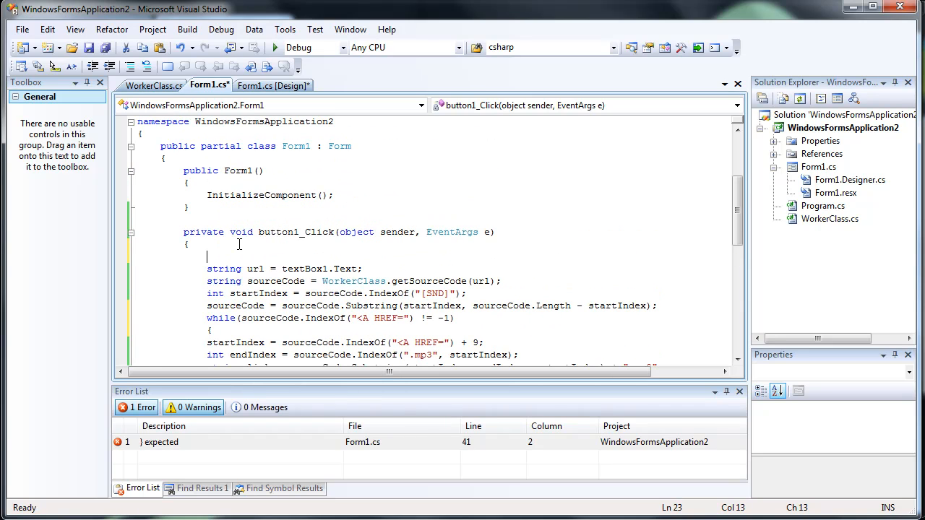
Step: Declare a string list linkList, add link to it in the loop, and start sourceCode = sourceCode.Replace
{"action": "type", "text": "Q"}
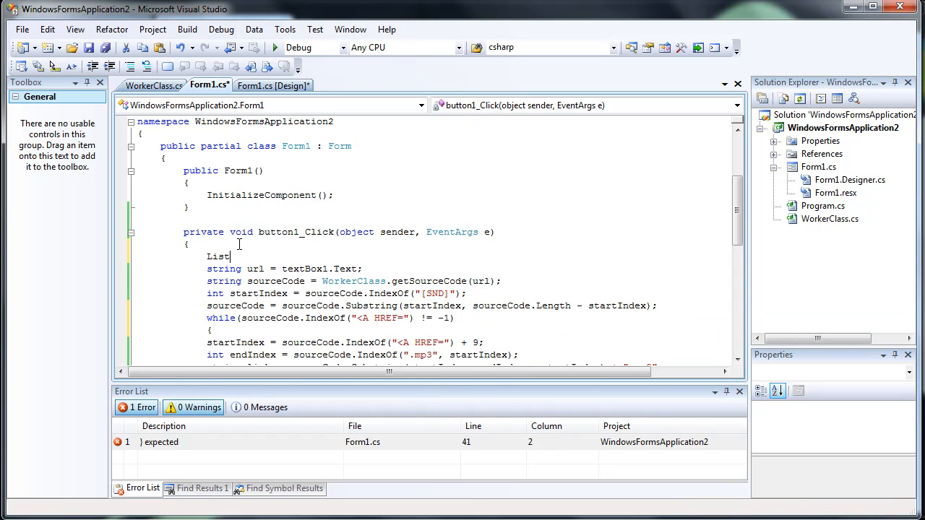
{"action": "type", "text": "<string> linkList = new List<string>();"}
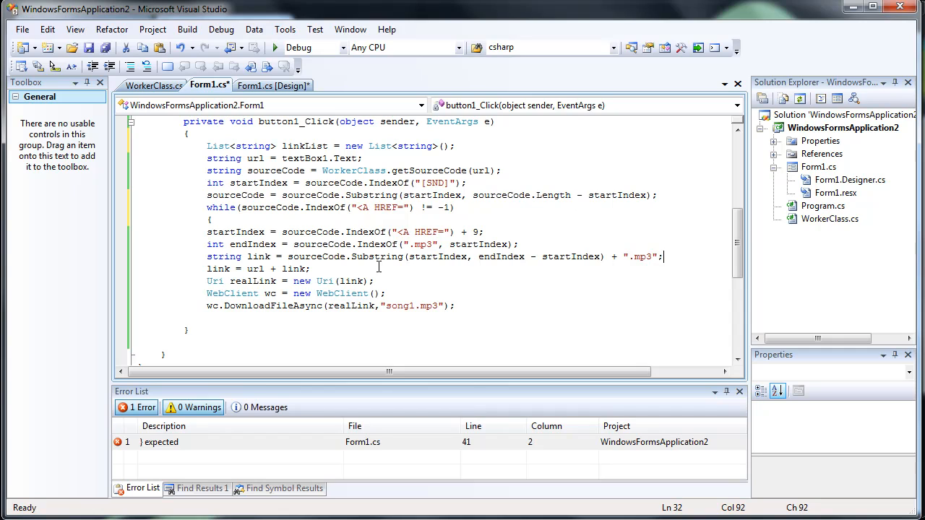
{"action": "type", "text": "}"}
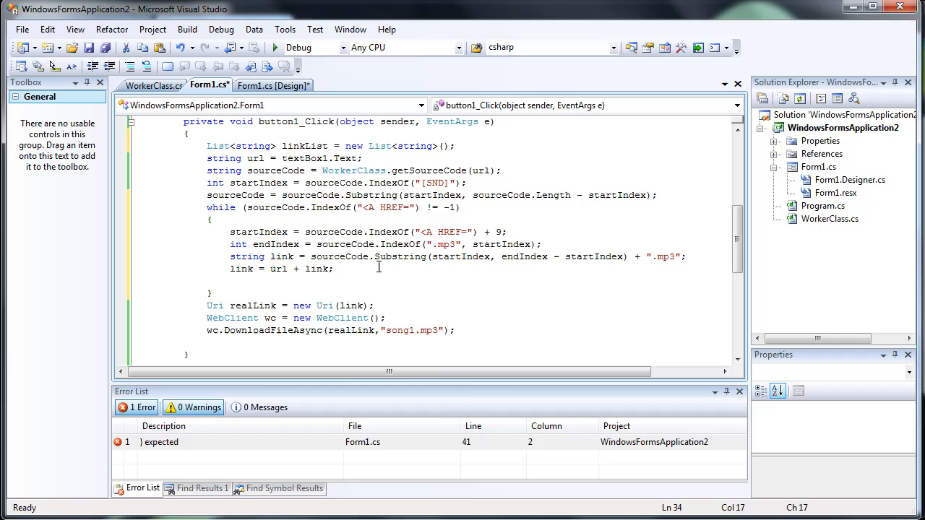
{"action": "type", "text": "LinkLabel"}
{"action": "type", "text": "sourceCode = sourceCode.Replace"}
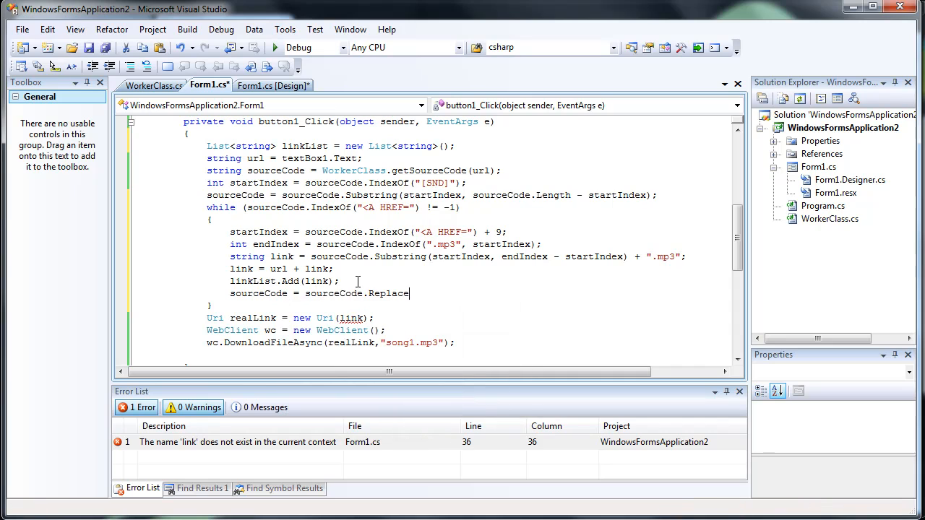
Step: Begin the Replace arguments and change the added value to string fullLink = url + link
{"action": "type", "text": "("}
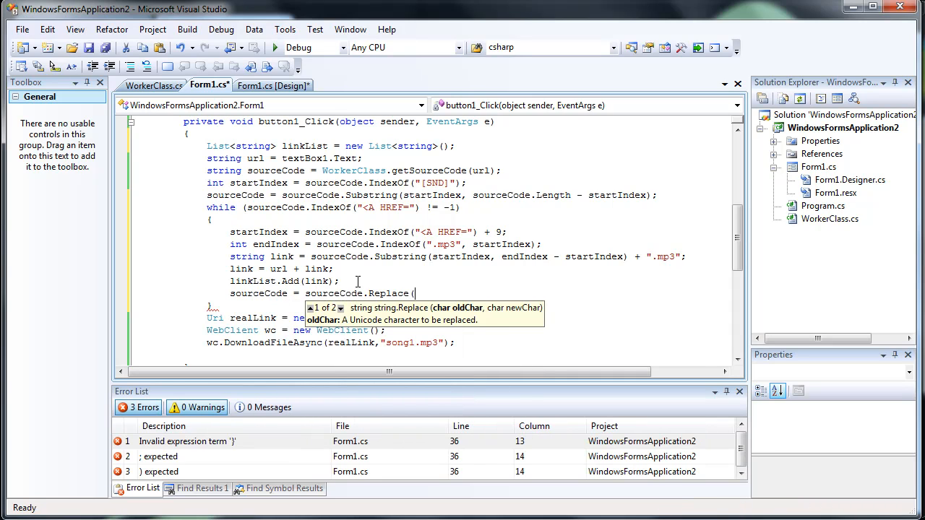
{"action": "type", "text": "\""}
{"action": "left_click", "coordinate": [282, 269]}
{"action": "type", "text": "string fullL"}
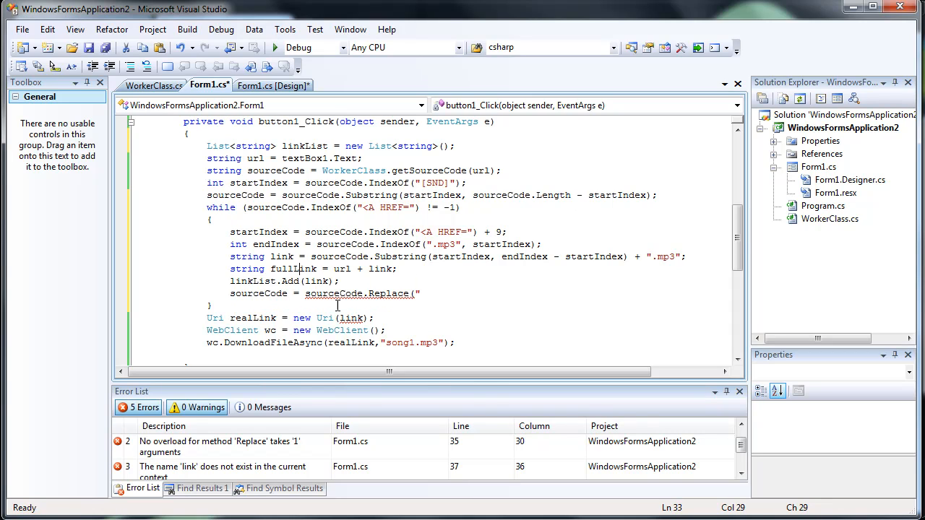
{"action": "left_click", "coordinate": [372, 318]}
{"action": "type", "text": "fullL"}
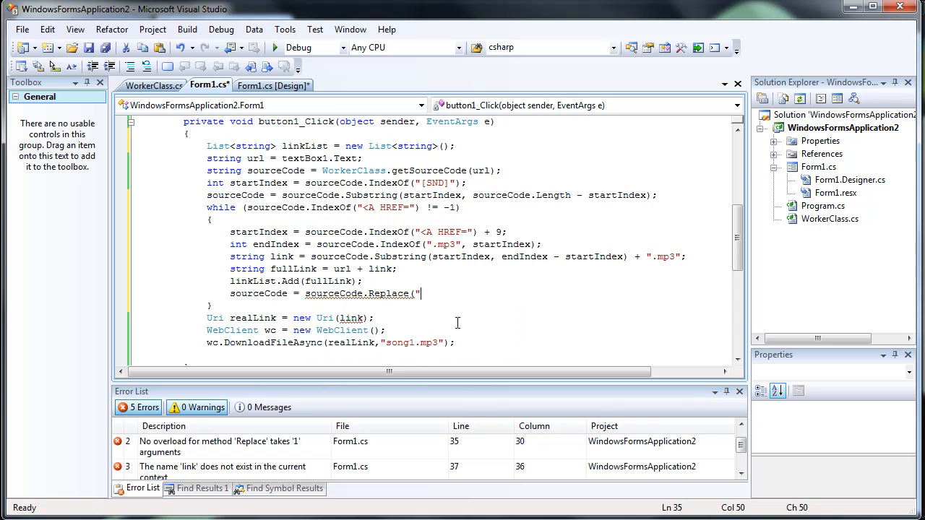
{"action": "type", "text": "<A HREF="}
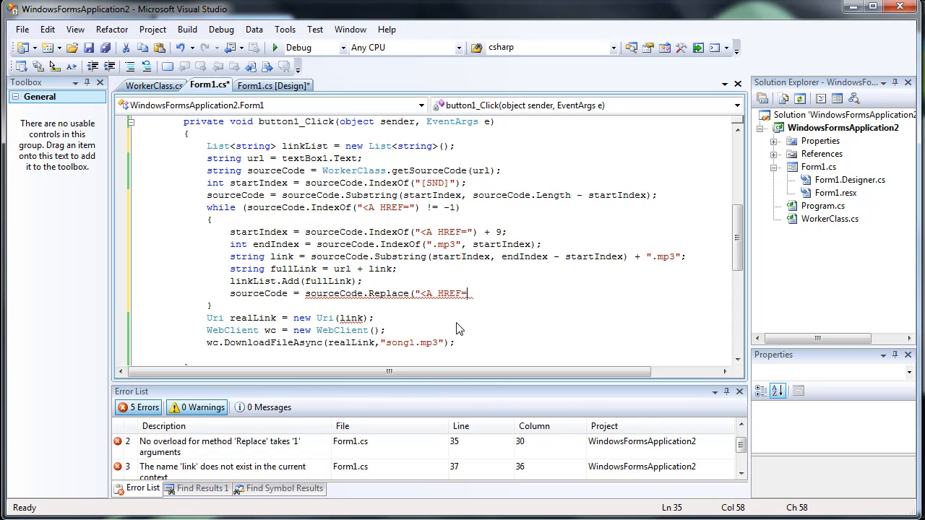
Step: Finish Replace so each processed link is stripped from sourceCode with an empty string
{"action": "type", "text": "+ @\"\""}
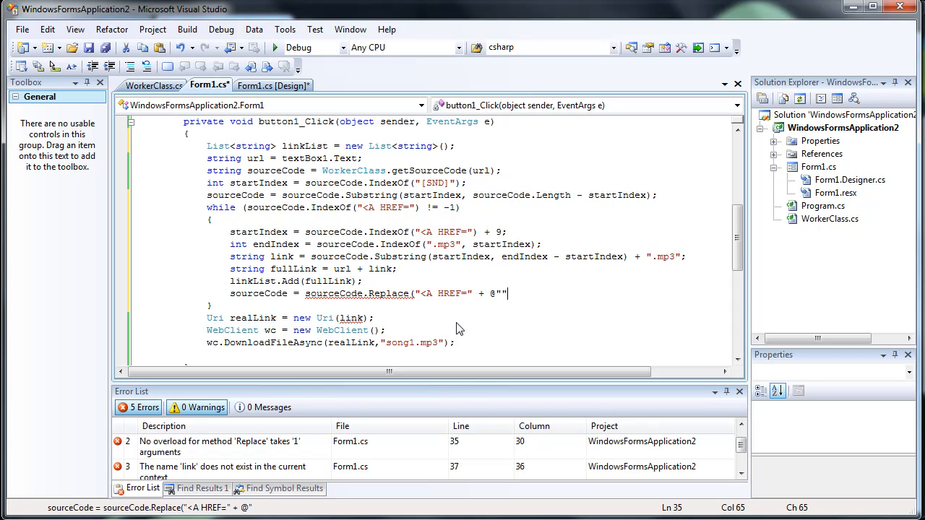
{"action": "type", "text": "\"\" +"}
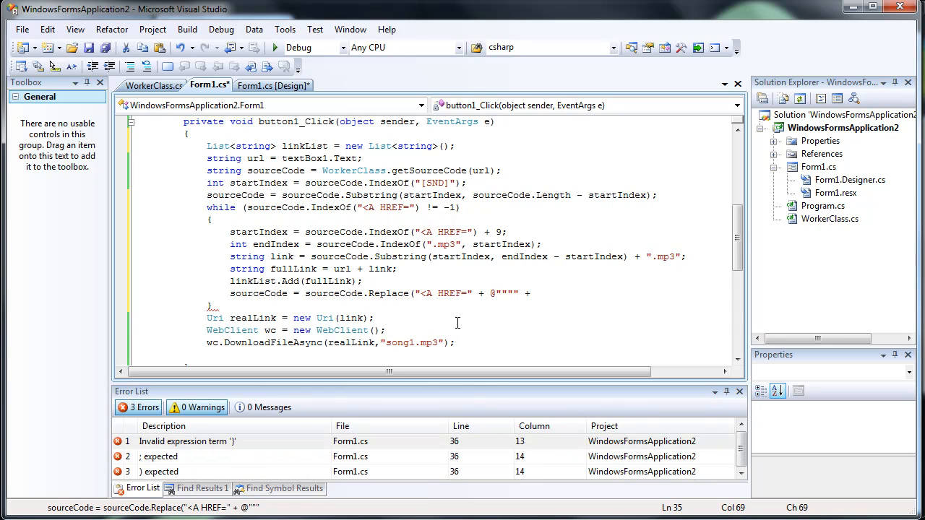
{"action": "type", "text": "link, \"\");"}
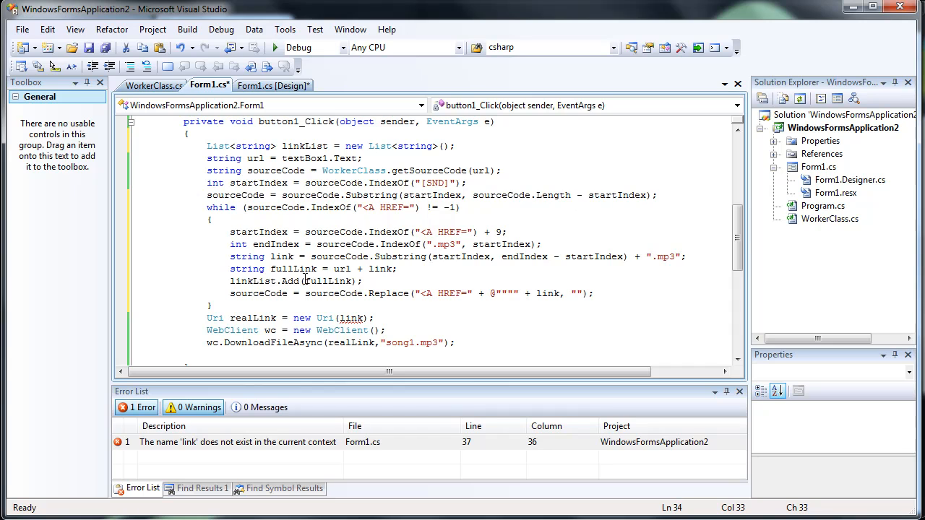
Step: Insert a blank line after the while loop's Replace line, before the Uri download code
{"action": "left_click_drag", "start_coordinate": [306, 292], "coordinate": [468, 292]}
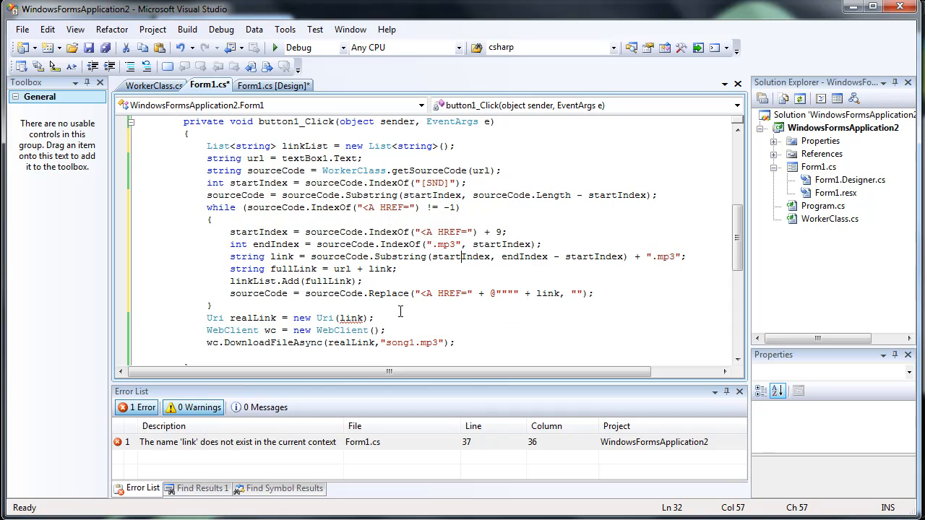
{"action": "mouse_move", "coordinate": [445, 311]}
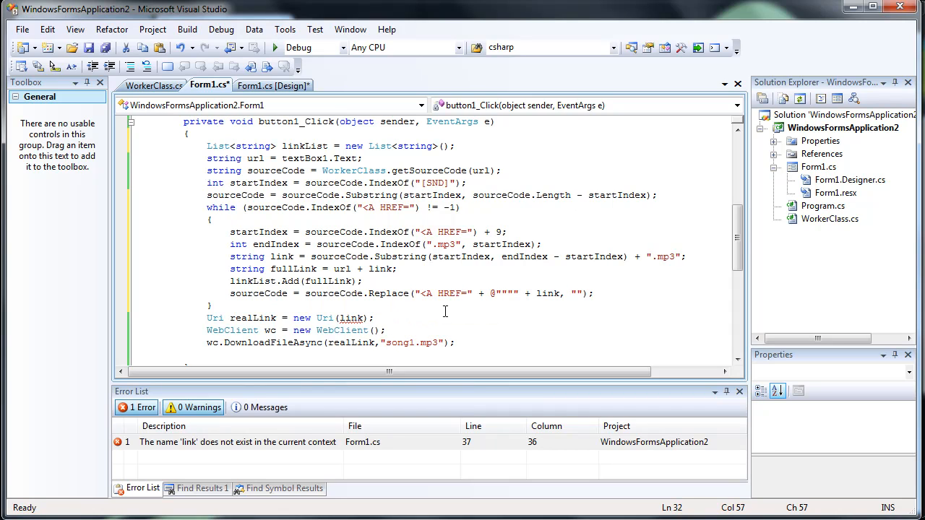
{"action": "left_click", "coordinate": [323, 294]}
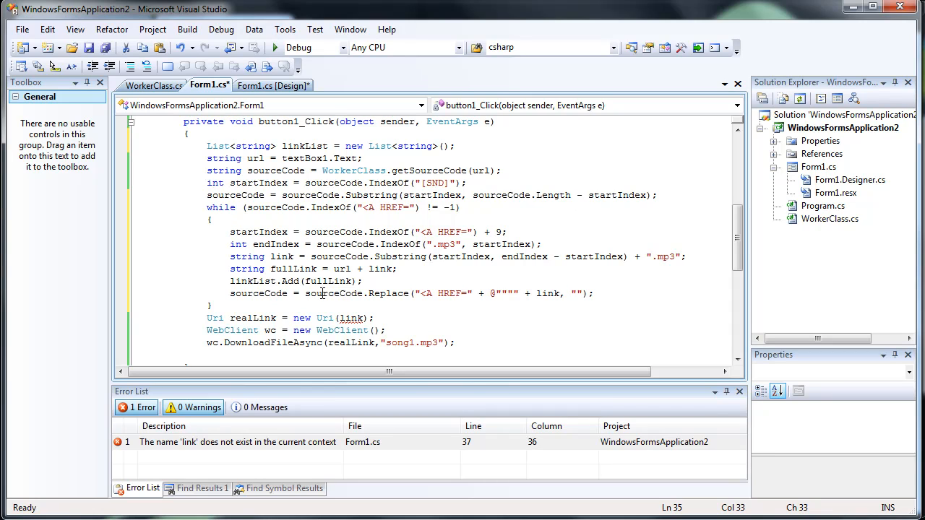
{"action": "scroll", "scroll_direction": "down", "scroll_amount": 3}
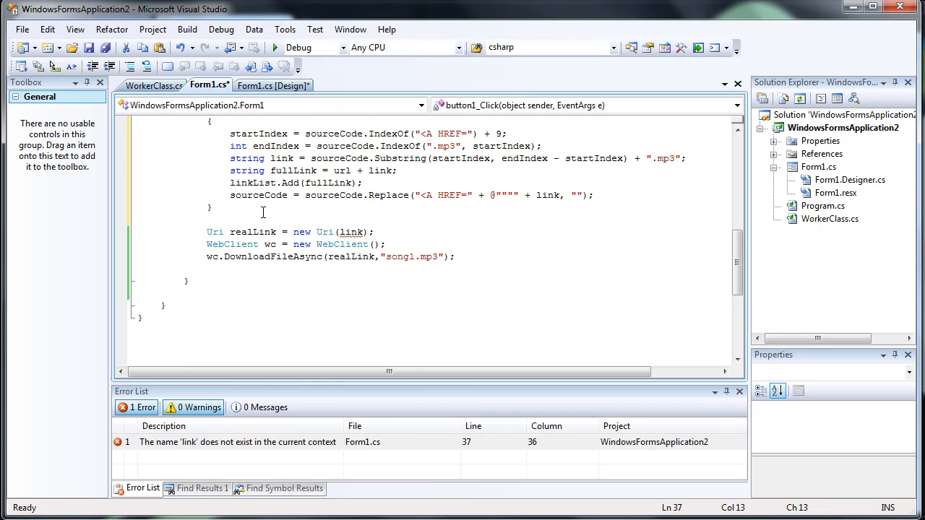
Step: Wrap the Uri and download statements in foreach (string link in linkList), clearing the Error List
{"action": "type", "text": "foreach(string link in"}
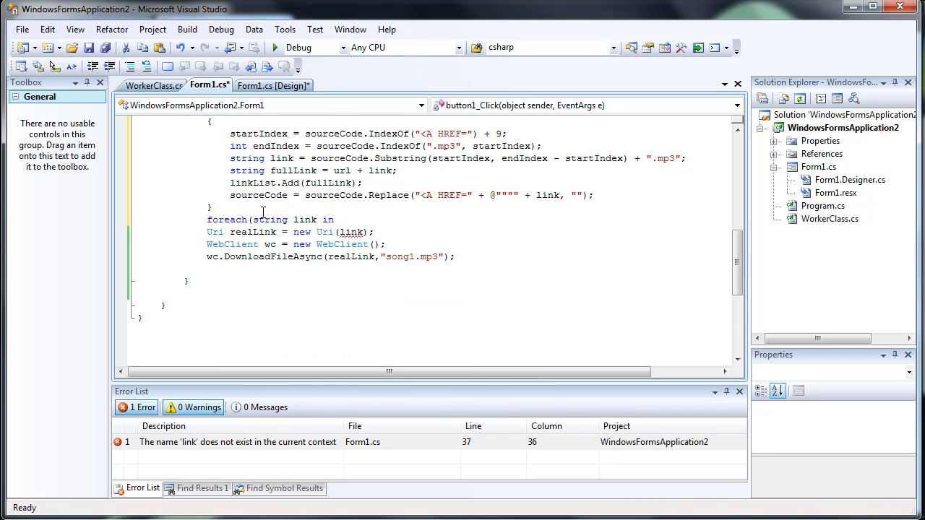
{"action": "type", "text": "linkList)"}
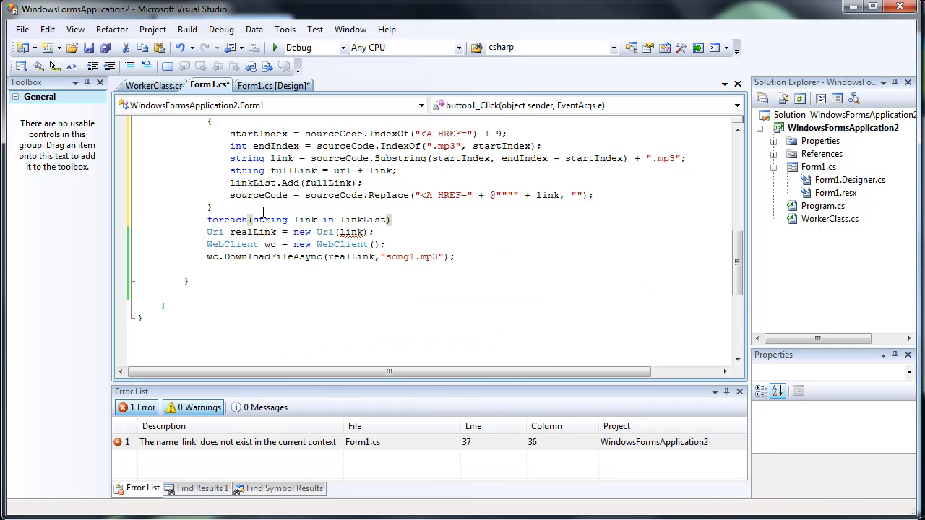
{"action": "type", "text": "P"}
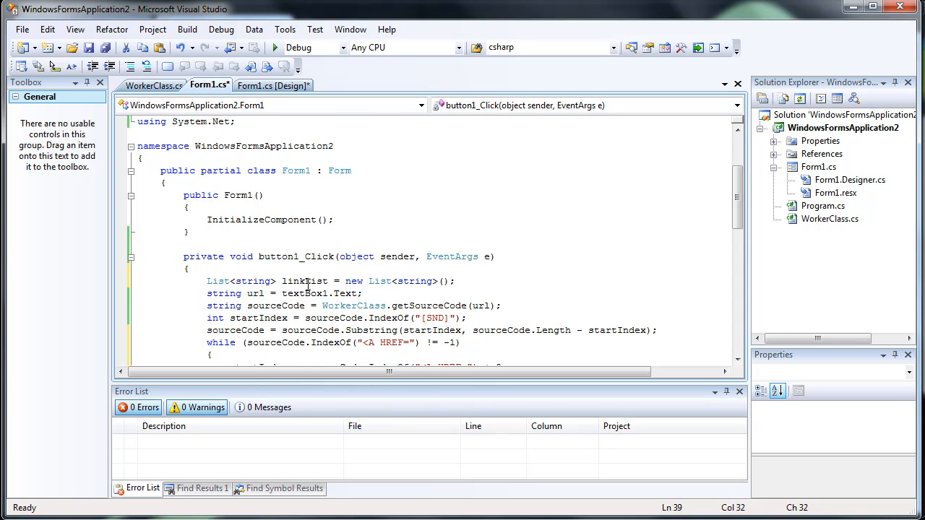
{"action": "scroll", "scroll_direction": "down", "scroll_amount": 3}
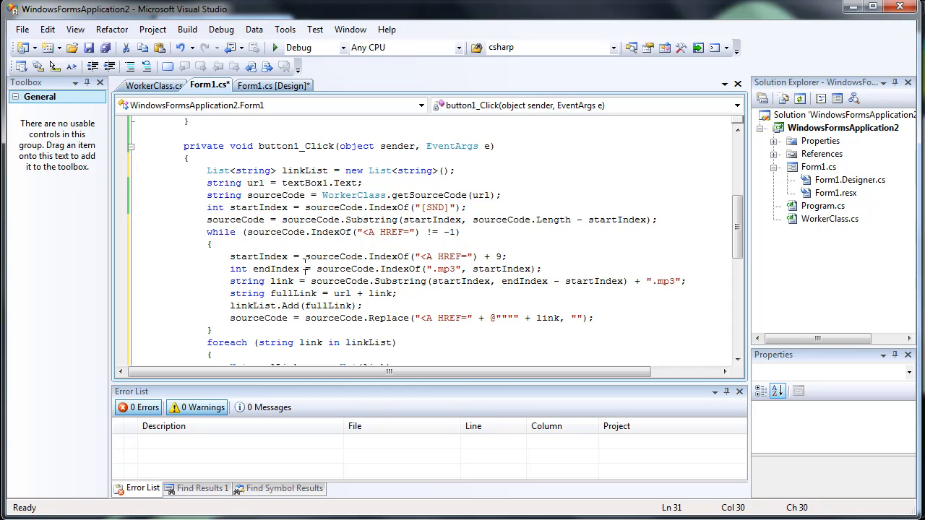
{"action": "scroll", "scroll_direction": "down", "scroll_amount": 3}
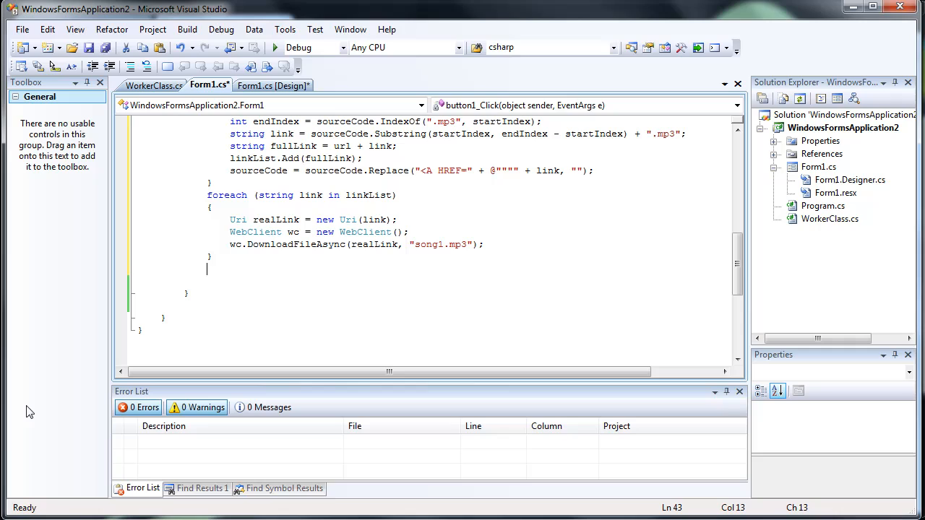
{"action": "type", "text": "//www.freeco"}
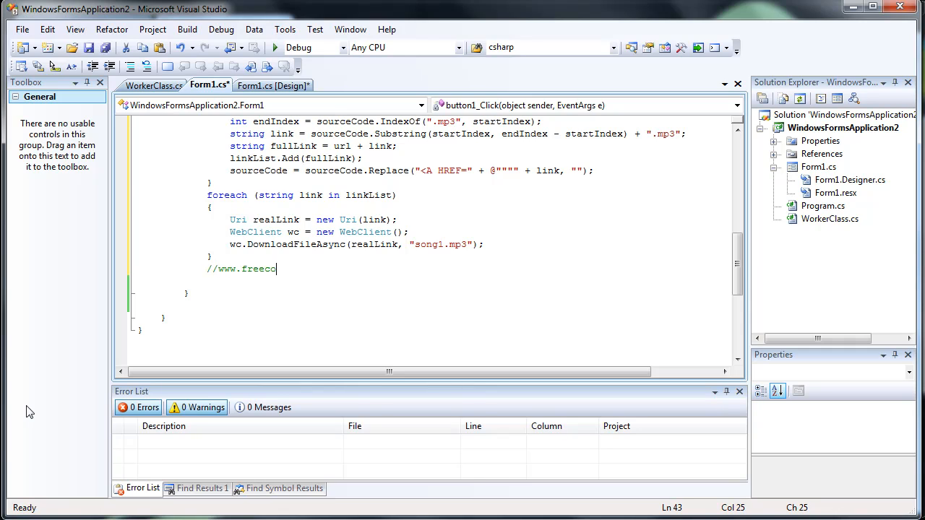
{"action": "type", "text": "desnippets.com"}
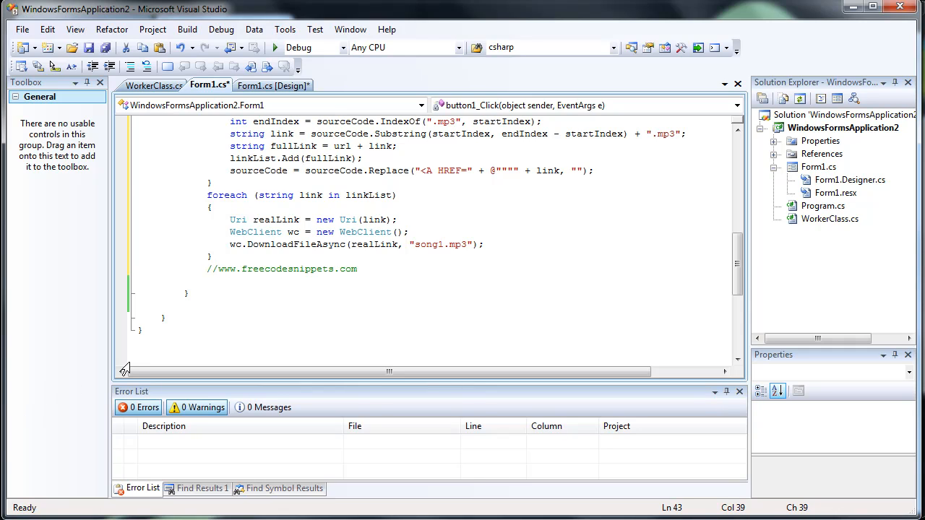
{"action": "double_click", "coordinate": [285, 268]}
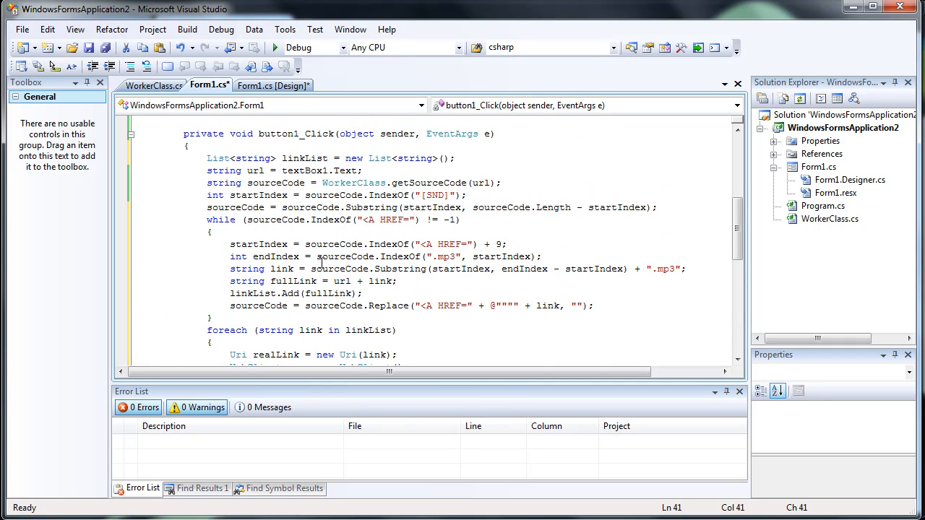
{"action": "scroll", "scroll_direction": "down", "scroll_amount": 3}
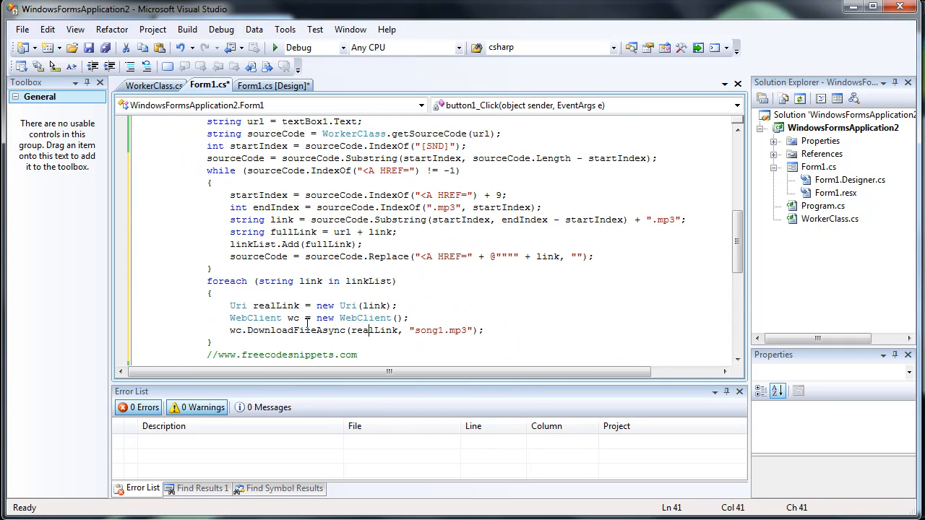